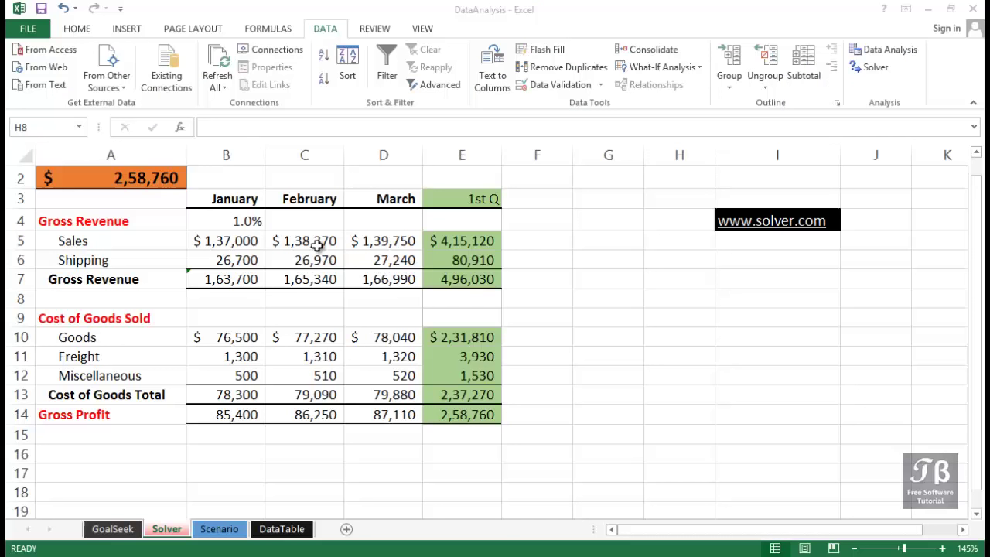
- Open the File backstage Info view for the DataAnalysis workbook
left_click(679, 298)
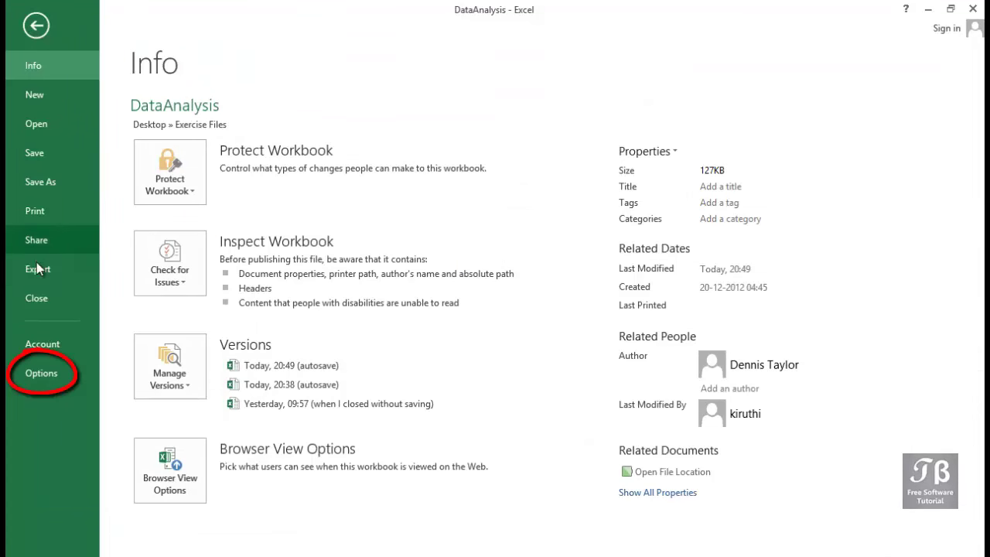
- Verify Solver Add-in is ticked in the Excel Add-ins list, then cancel unchanged
left_click(41, 373)
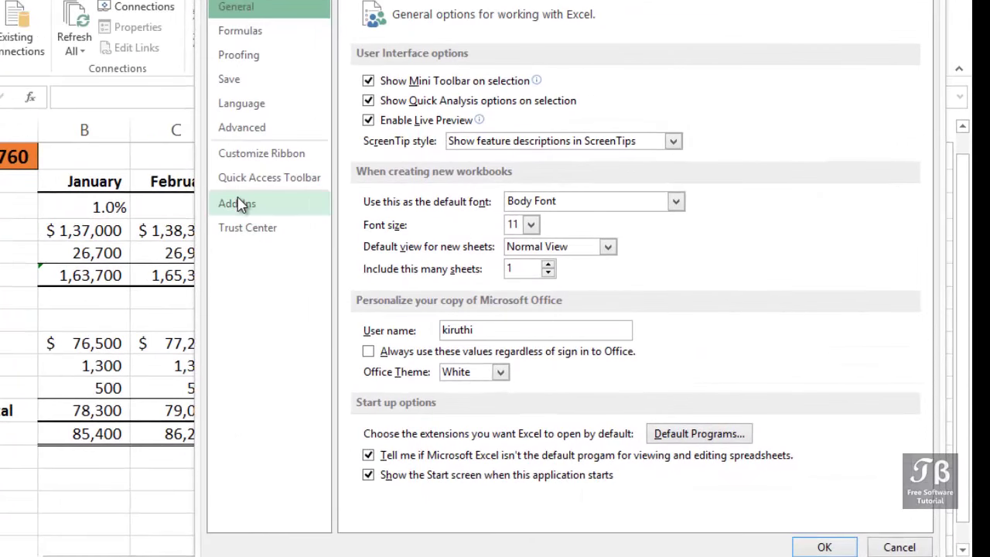
left_click(237, 203)
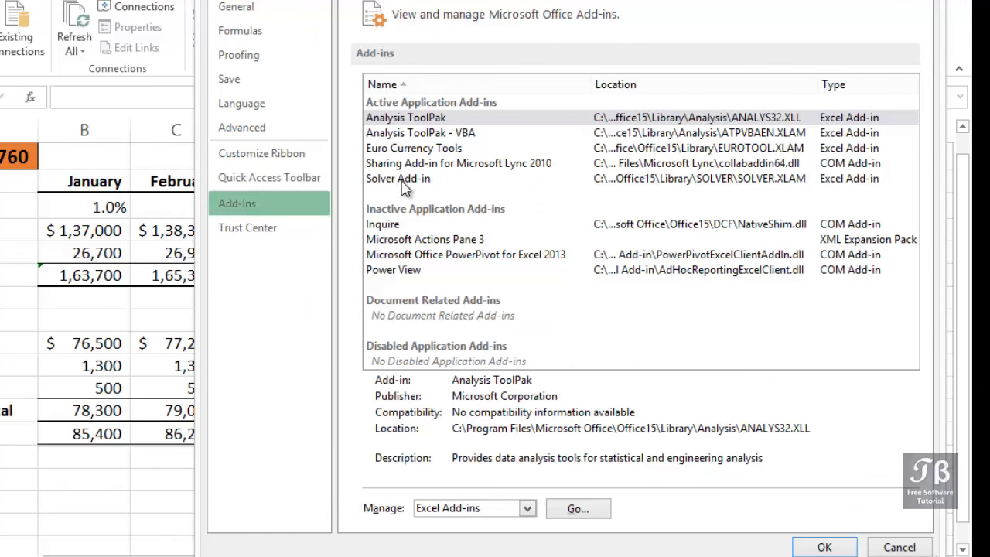
left_click(398, 178)
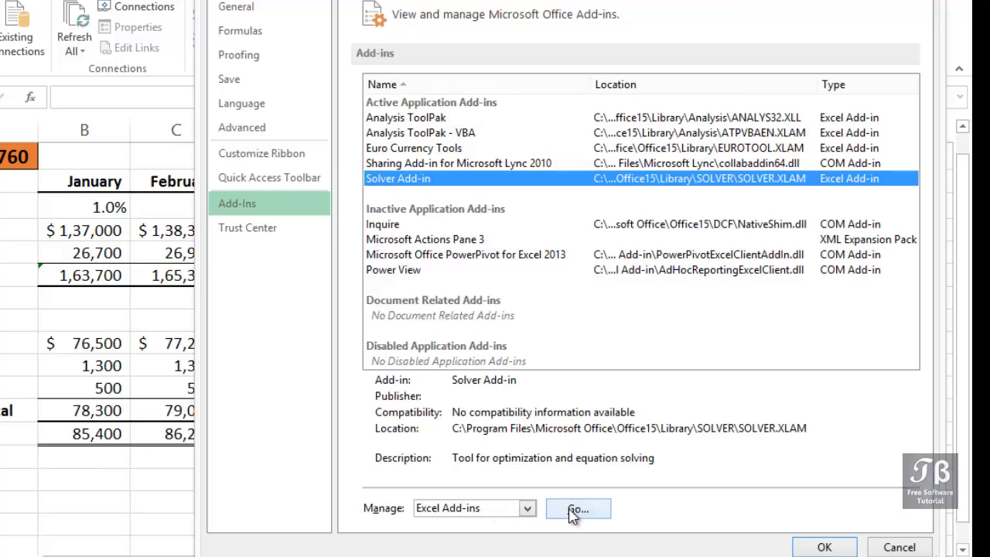
left_click(578, 508)
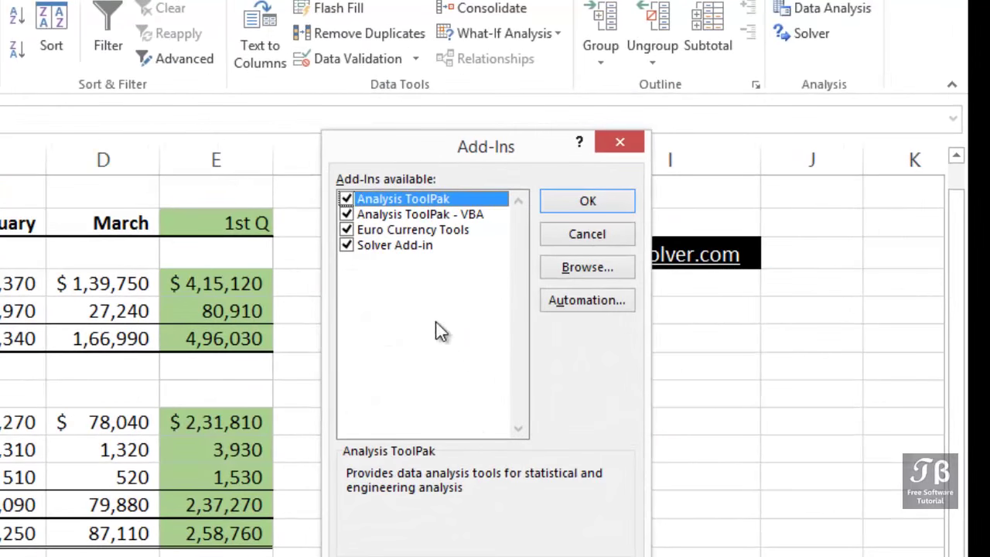
mouse_move(353, 261)
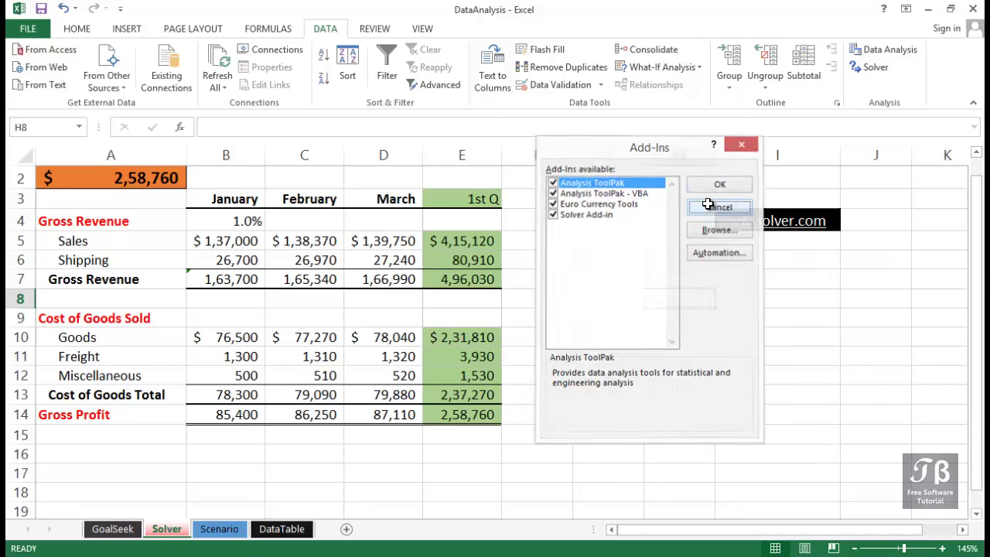
left_click(719, 206)
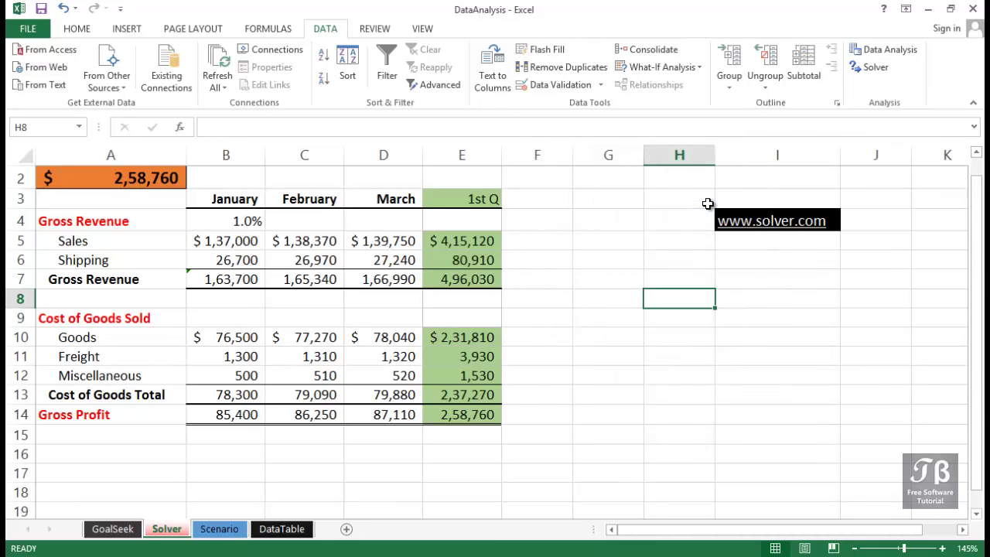
mouse_move(876, 67)
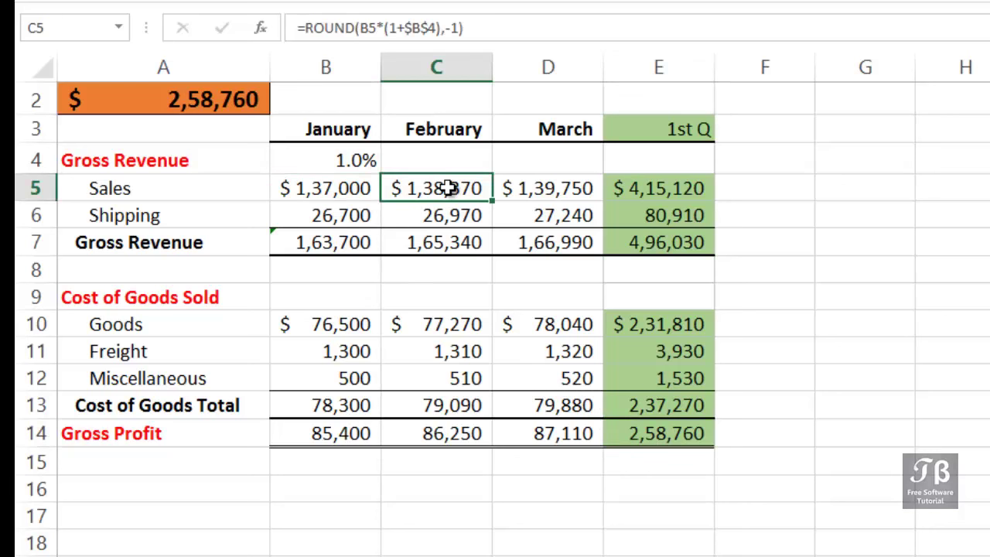
left_click(548, 188)
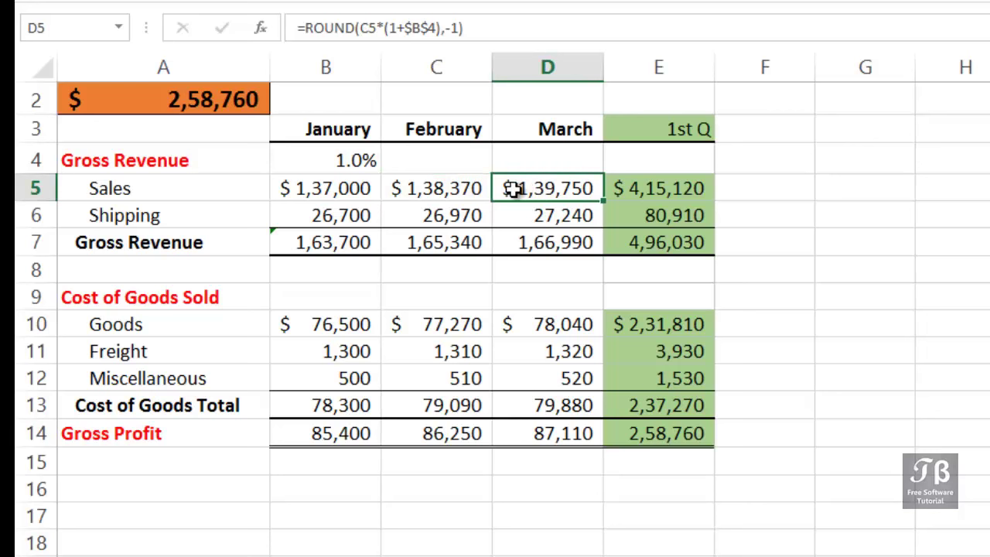
left_click(658, 433)
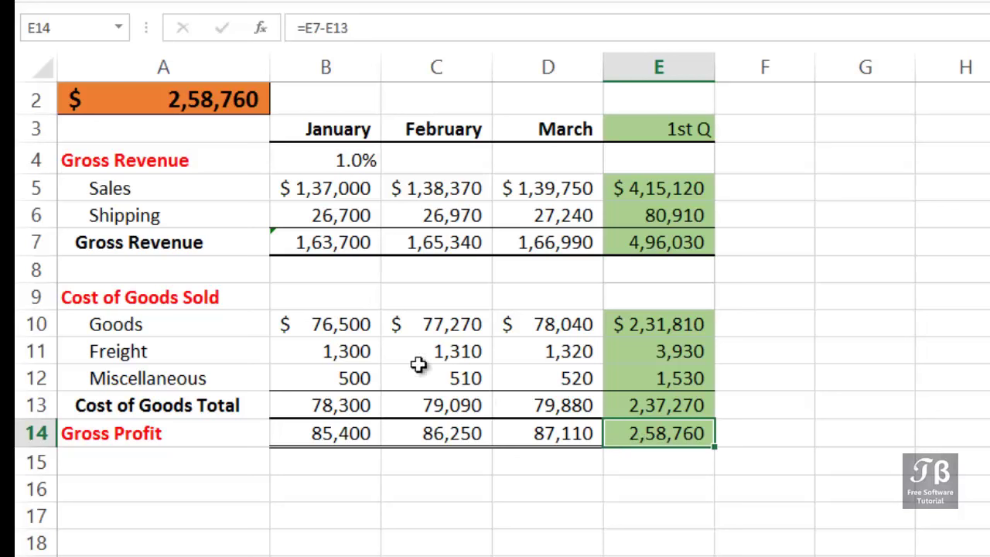
left_click(325, 188)
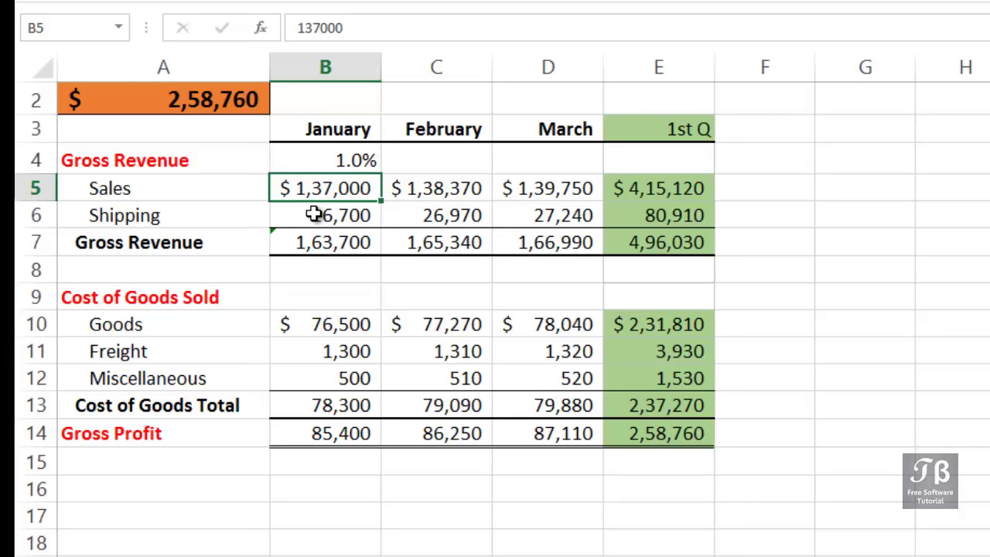
left_click(324, 215)
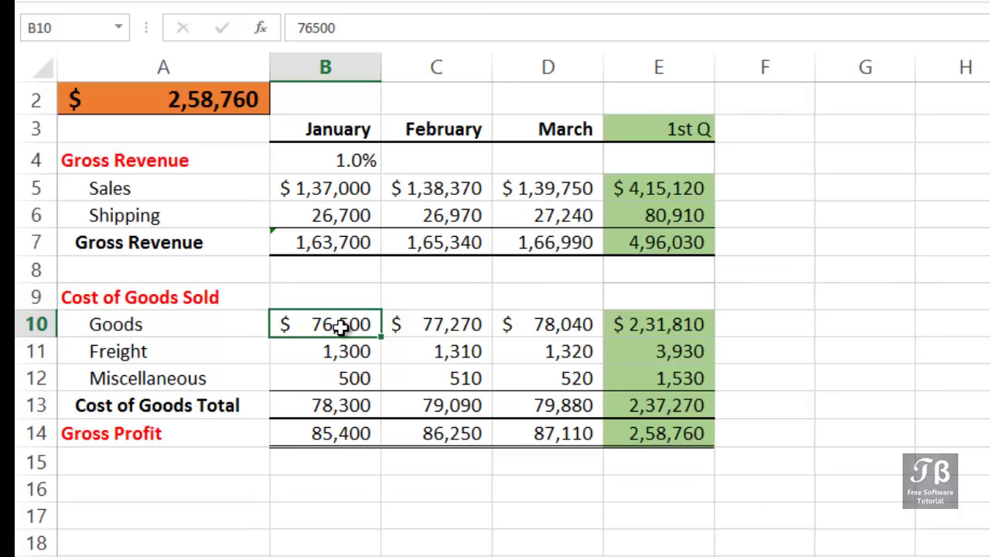
left_click(324, 188)
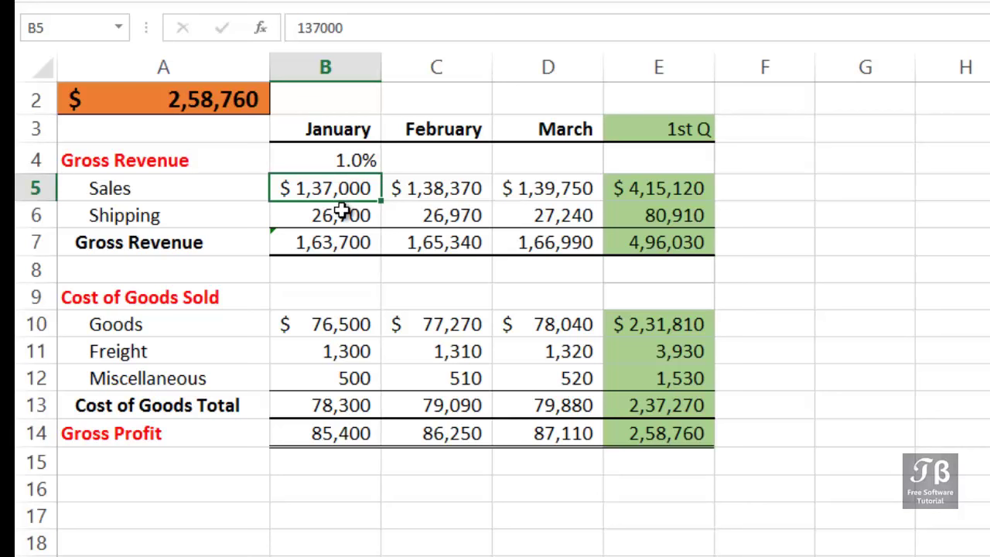
left_click(324, 215)
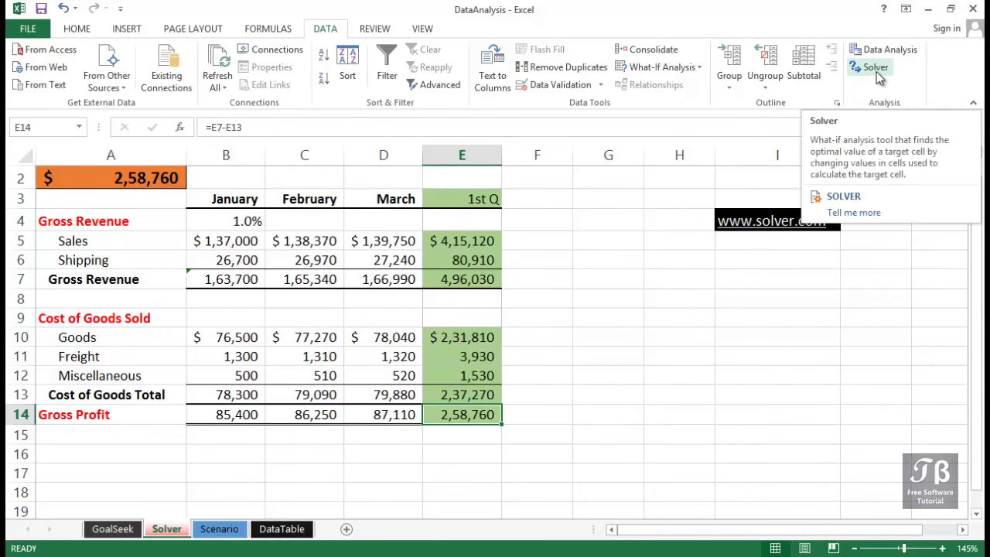
- Set Solver objective $E$14 to value 265000, changing cells $B$5:$B$6,$B$10
left_click(875, 66)
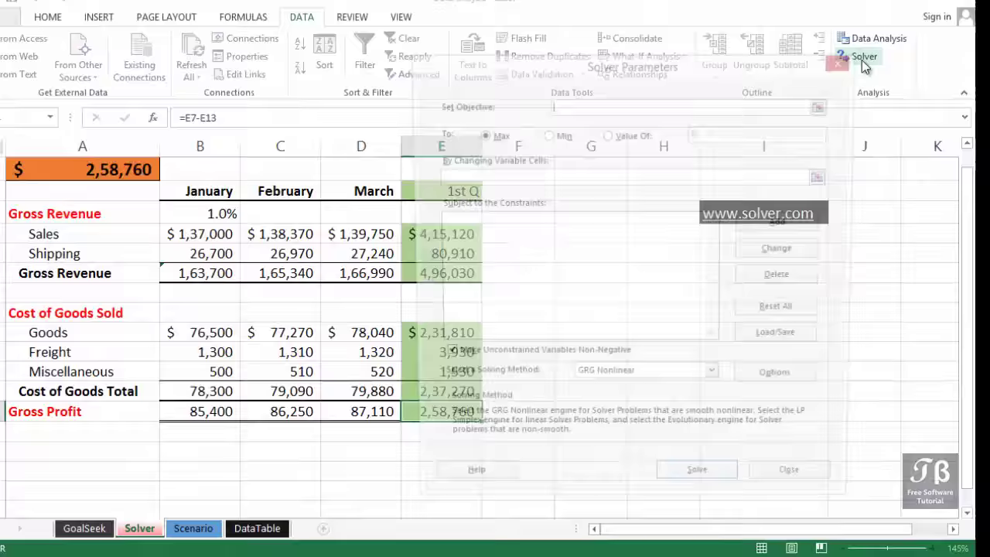
left_click(864, 57)
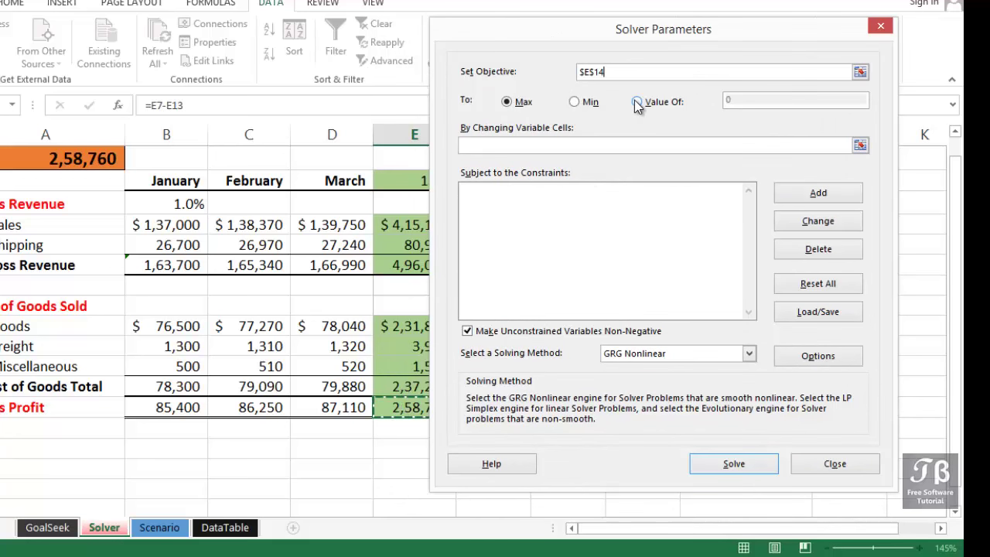
left_click(636, 101)
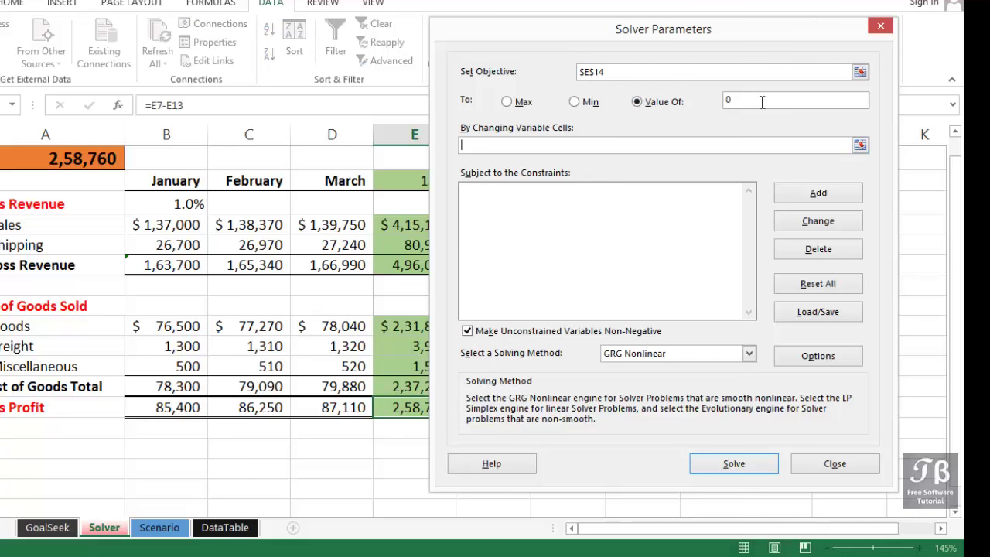
type("2")
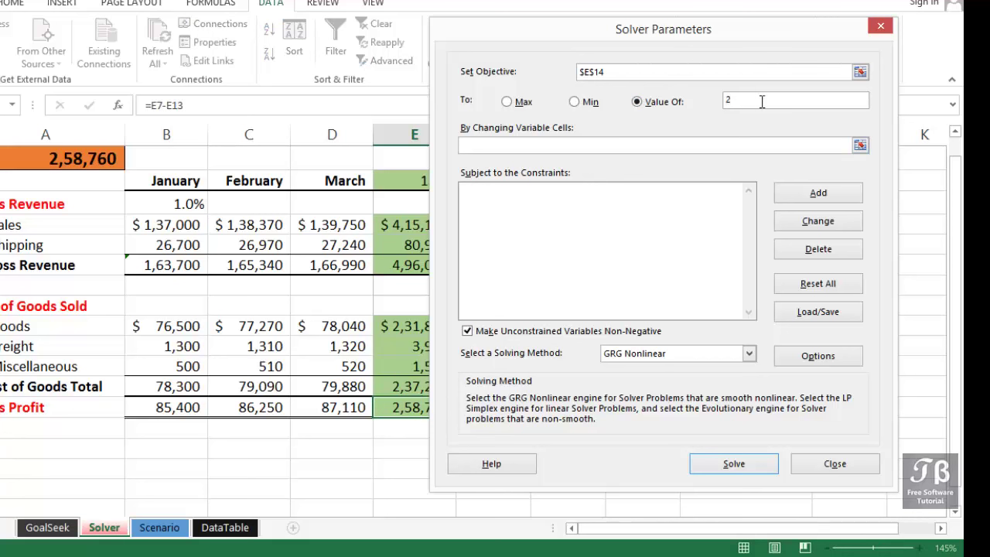
type("265000")
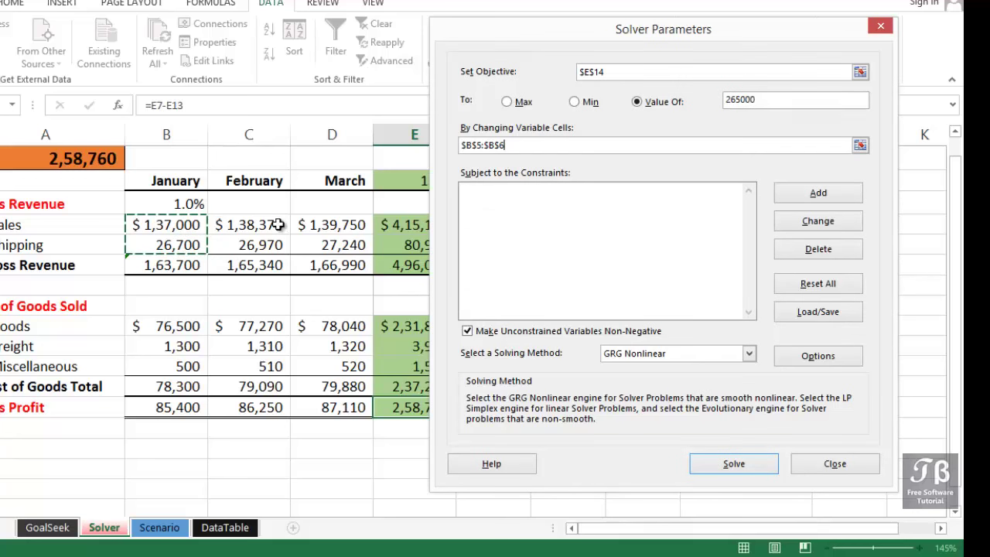
type(",$B$10")
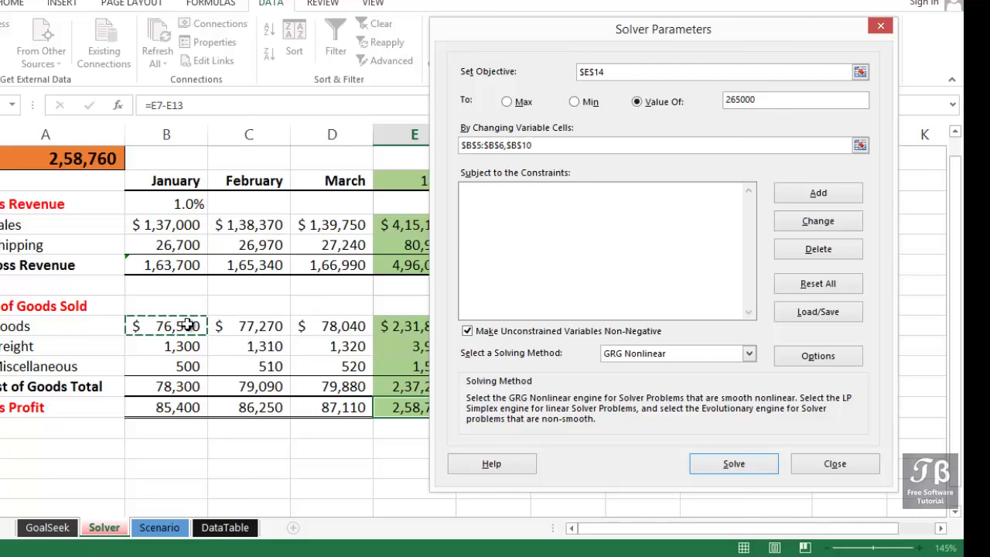
mouse_move(604, 202)
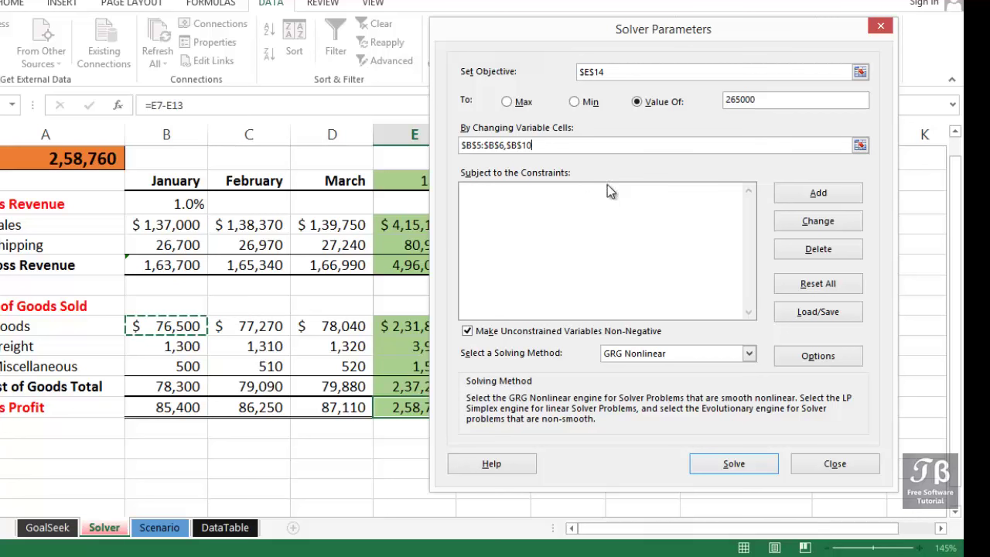
left_click(818, 192)
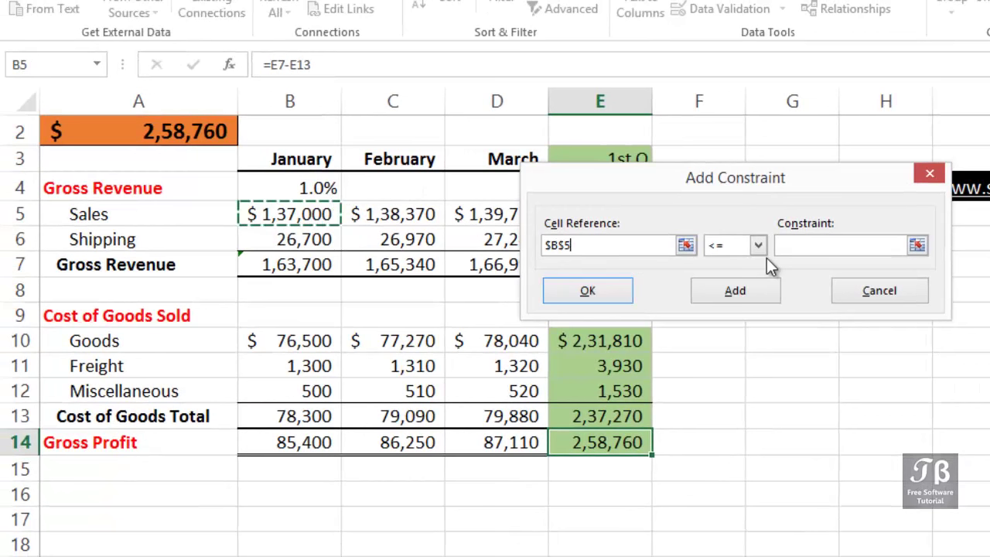
- Add the Solver constraint B5 <= 140000
left_click(843, 245)
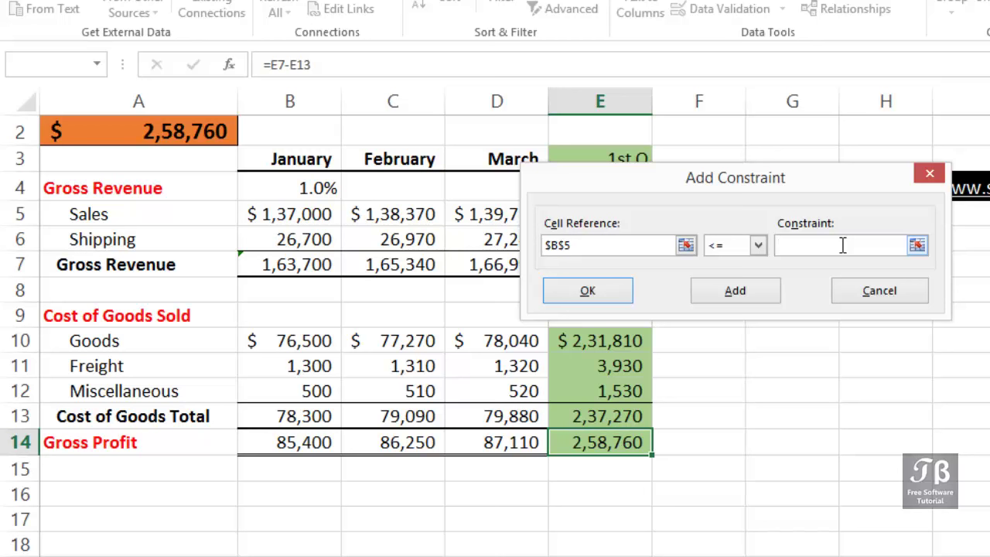
type("14")
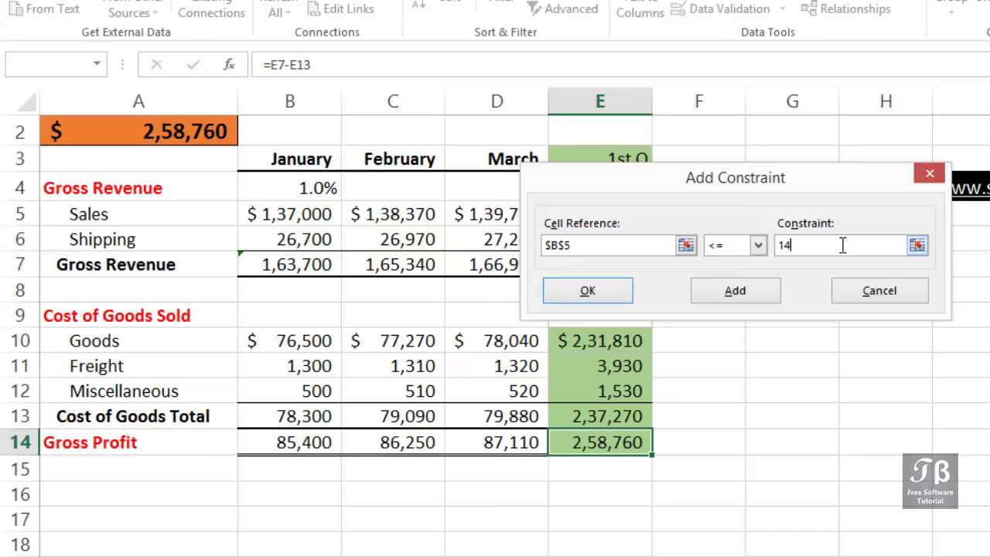
type("000")
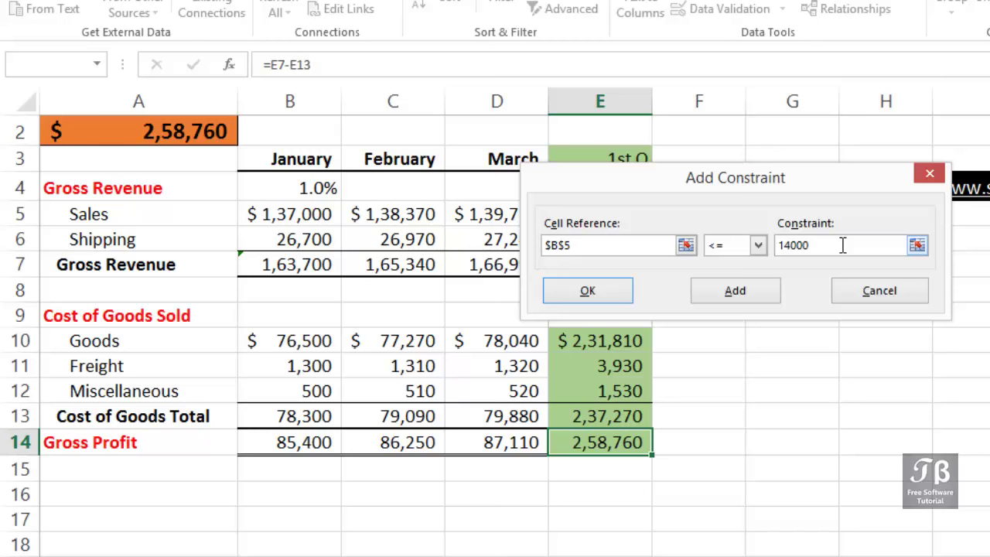
type("0")
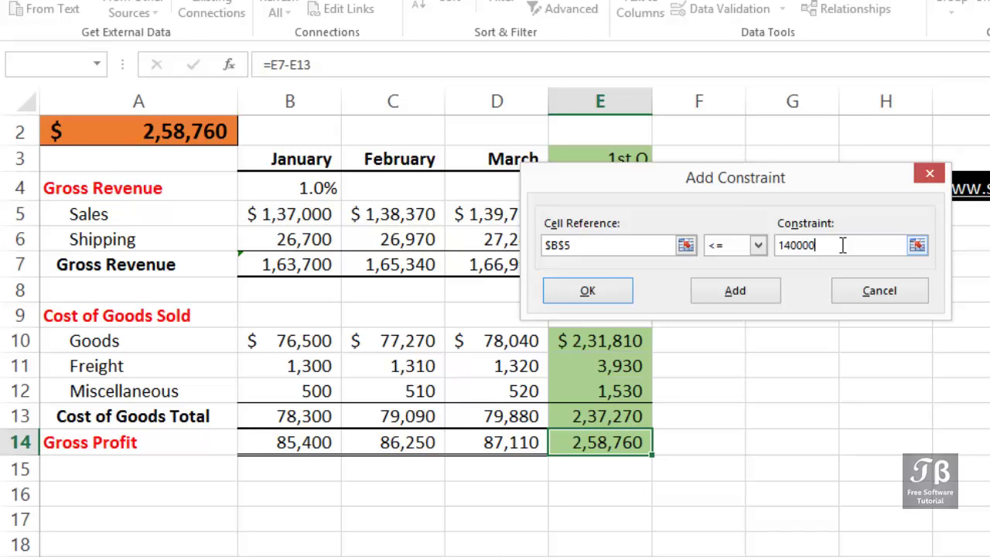
left_click(735, 290)
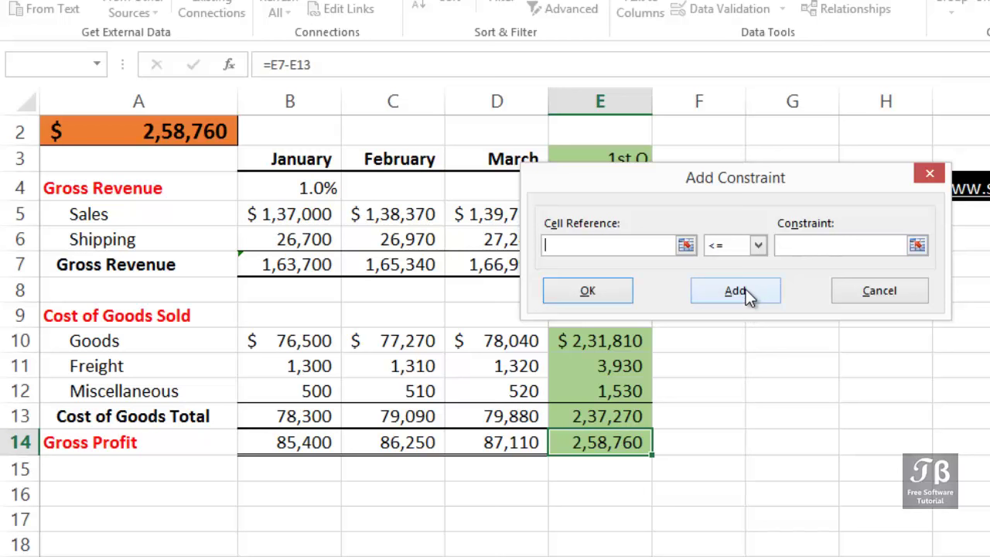
- Add the Solver constraint $B$6 <= 28000 for Shipping
left_click(734, 290)
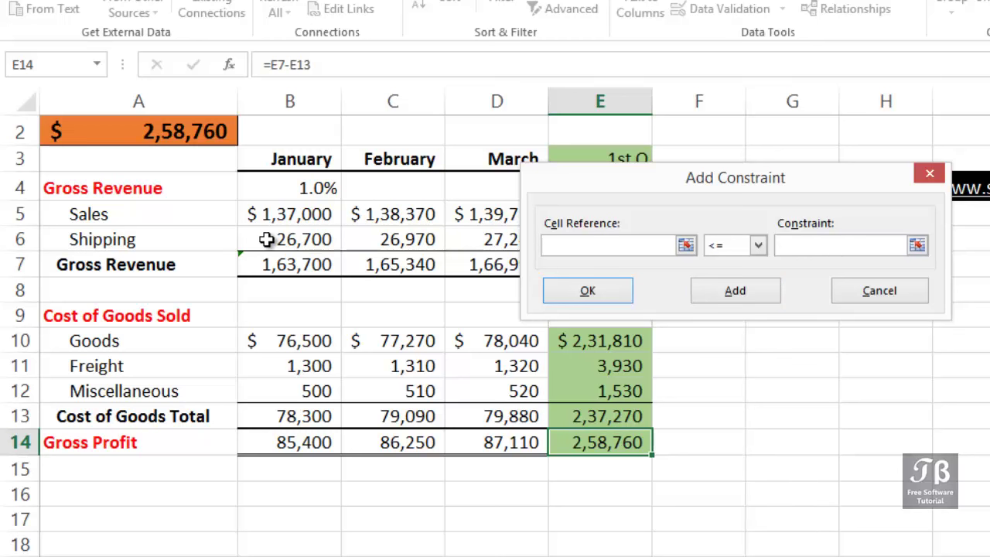
type("$B$6")
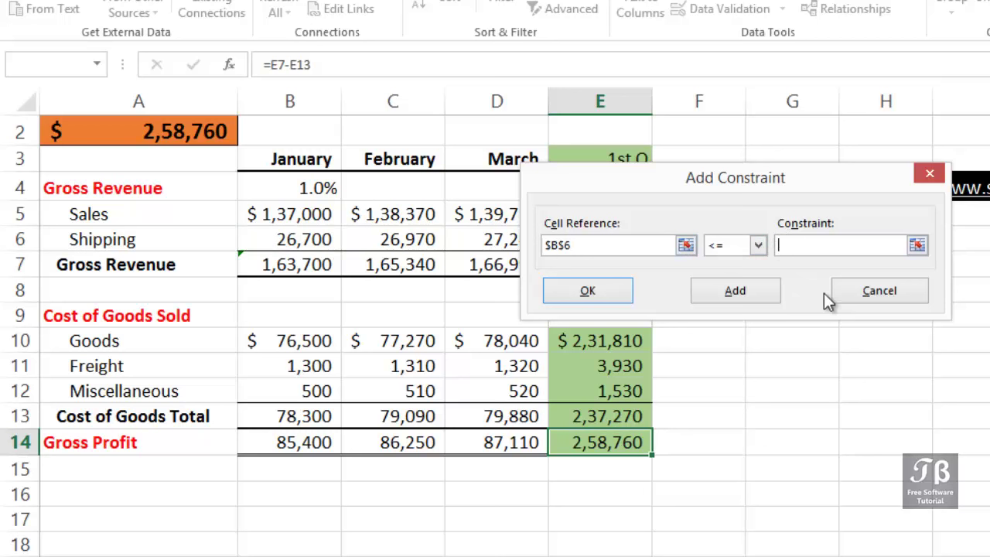
type("28")
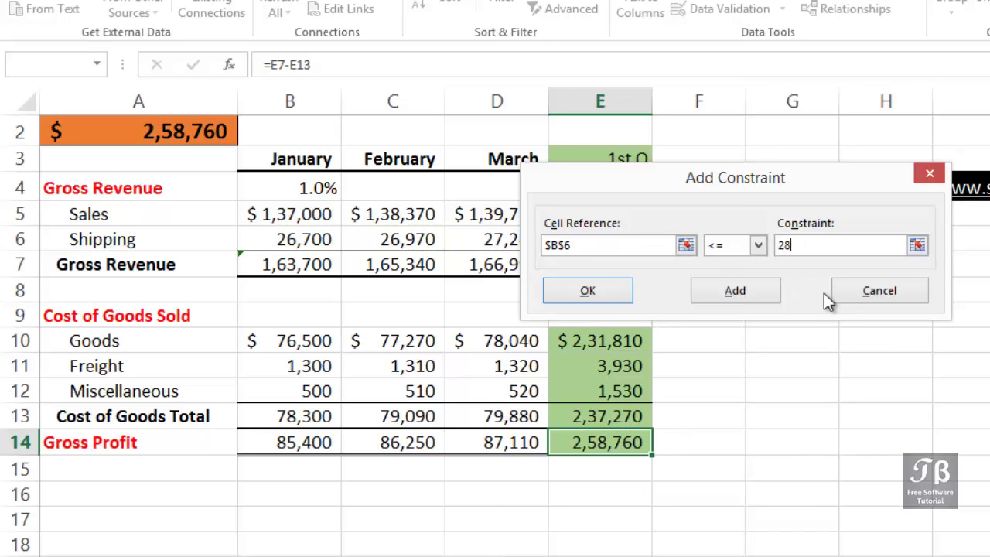
type("000")
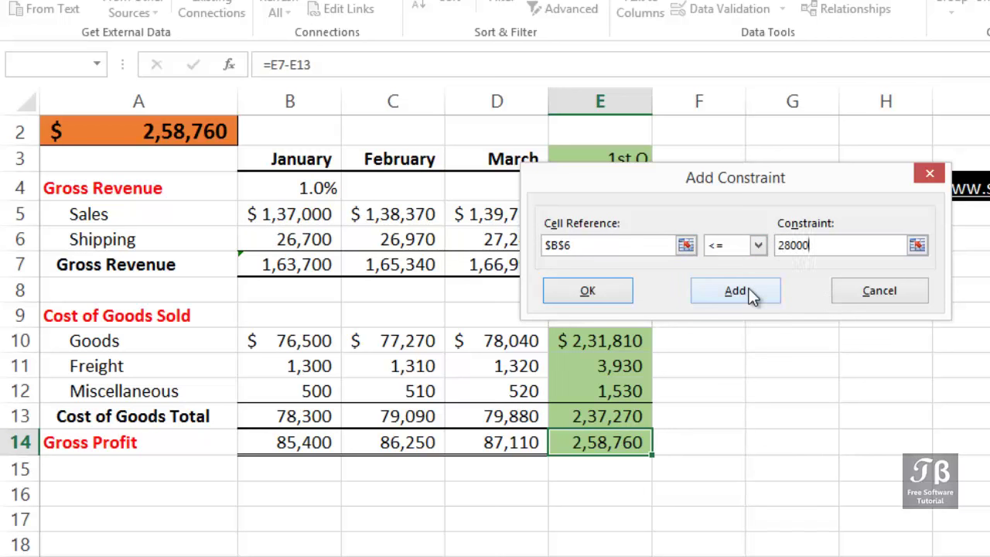
left_click(734, 290)
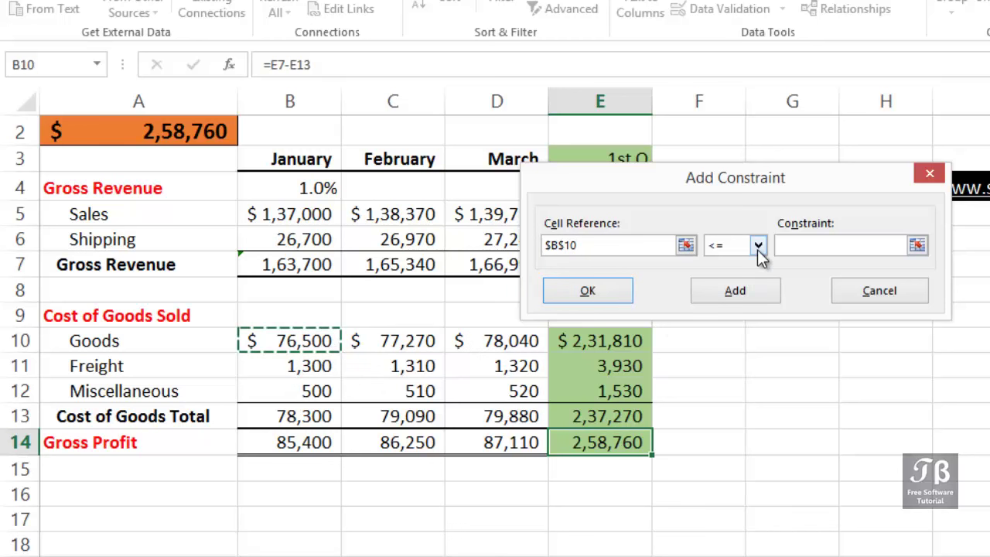
- Add constraint $B$10 >= 75000 and close the Add Constraint dialog
left_click(757, 245)
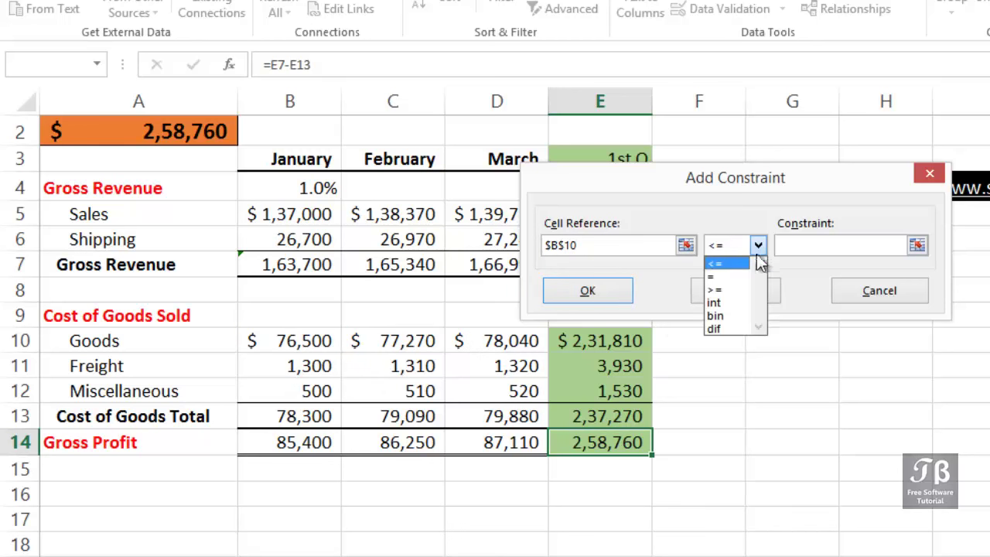
left_click(714, 290)
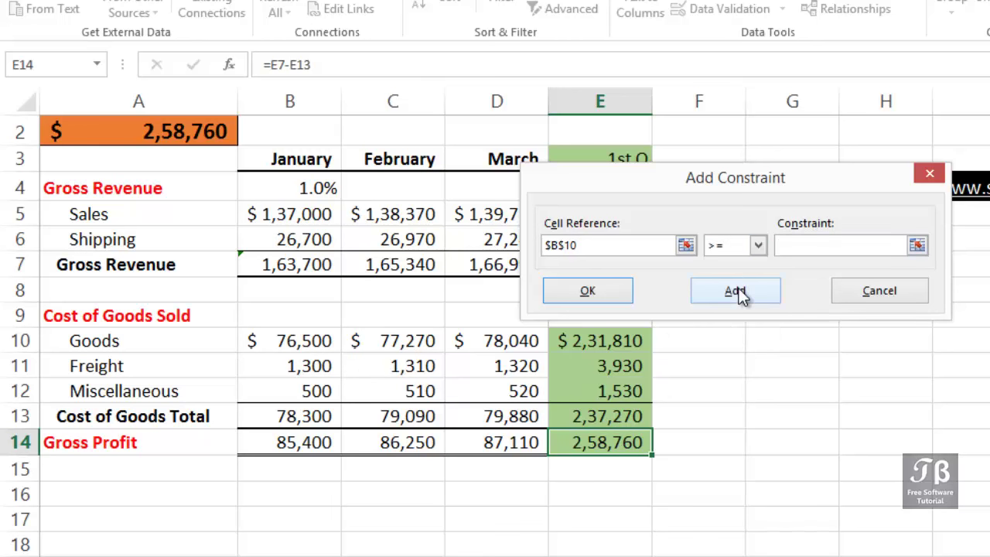
left_click(843, 245)
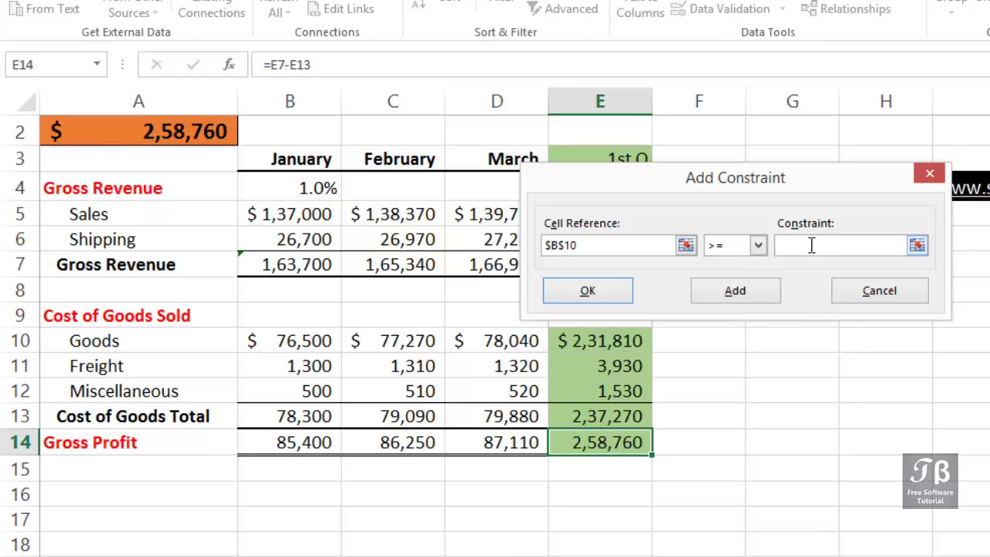
type("75")
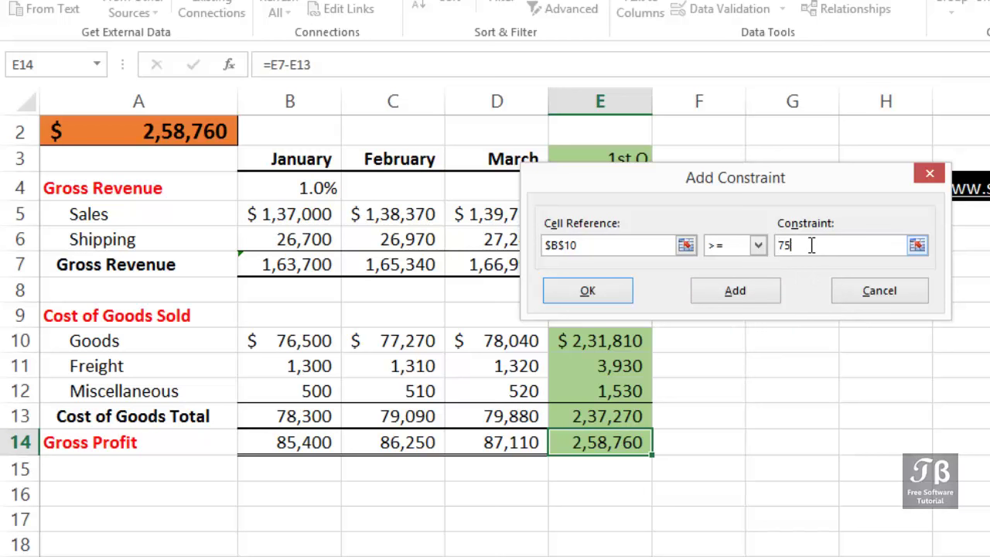
type("000")
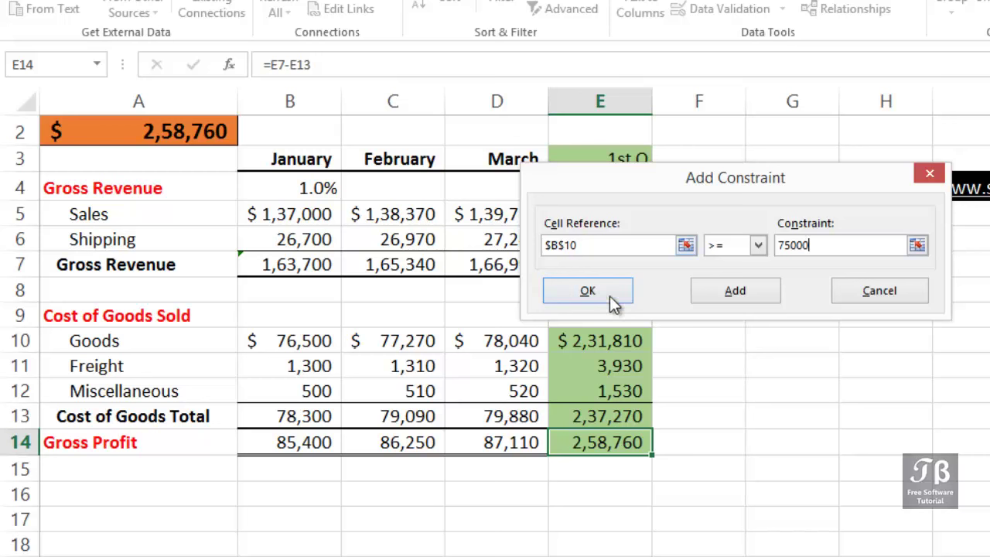
left_click(587, 290)
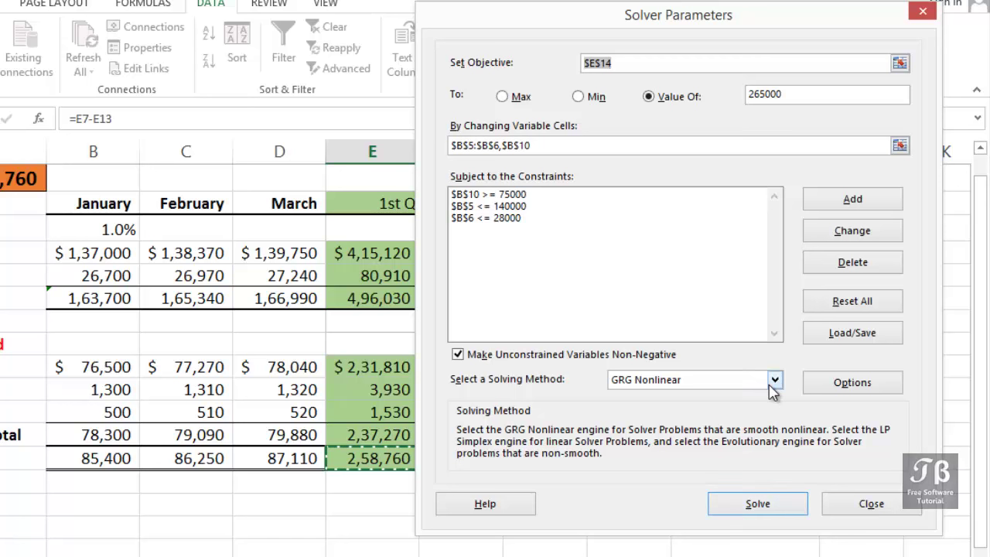
- Choose the GRG Nonlinear method and solve, bringing E14 to 2,65,000
left_click(774, 380)
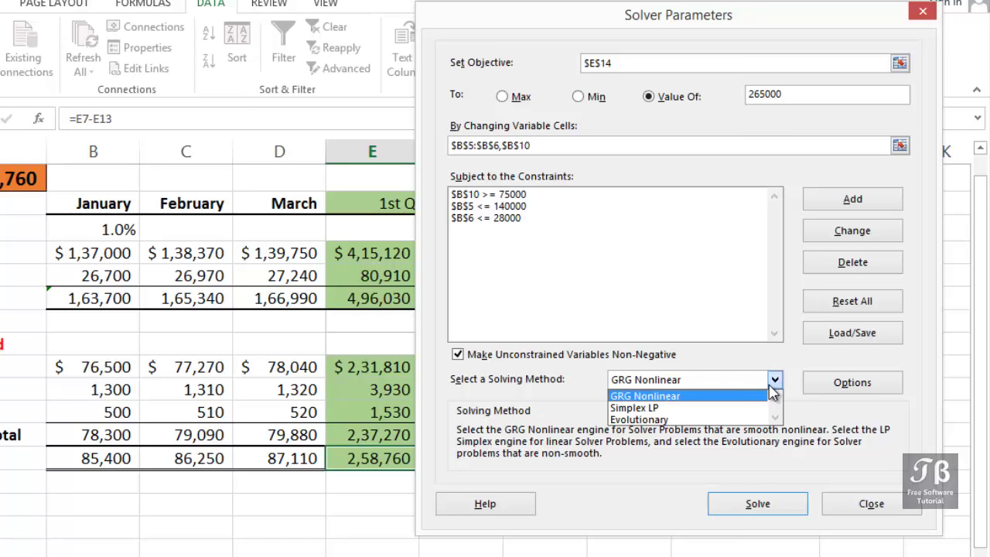
mouse_move(689, 408)
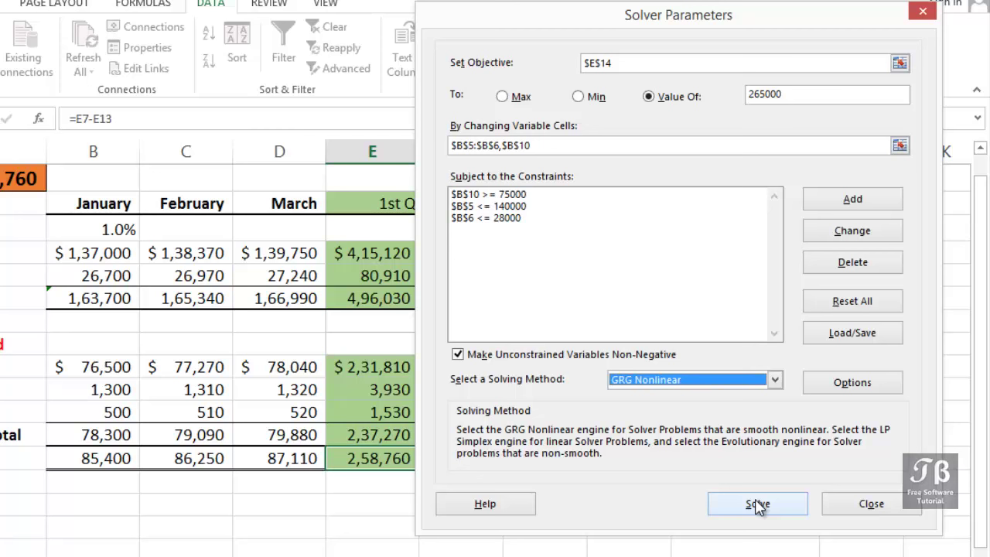
left_click(758, 503)
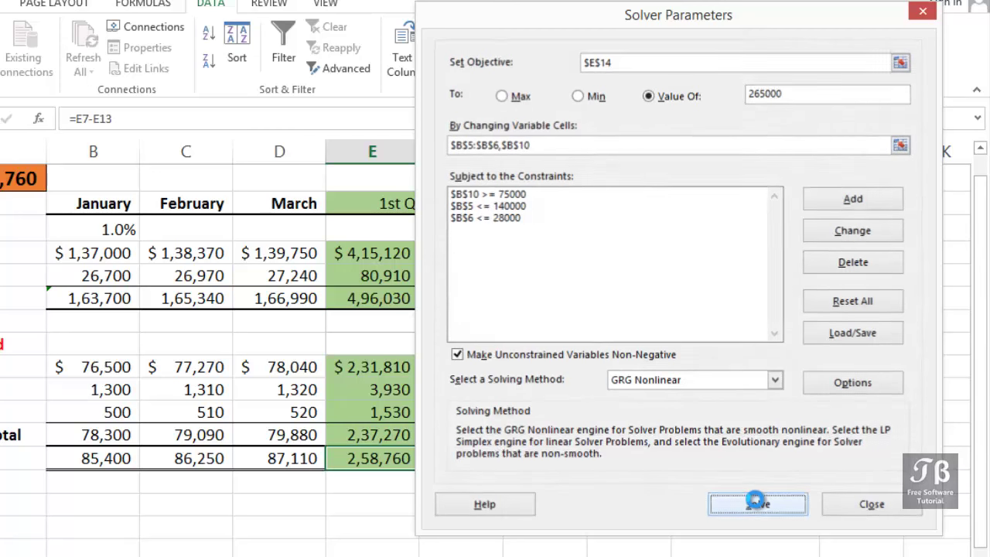
left_click(758, 503)
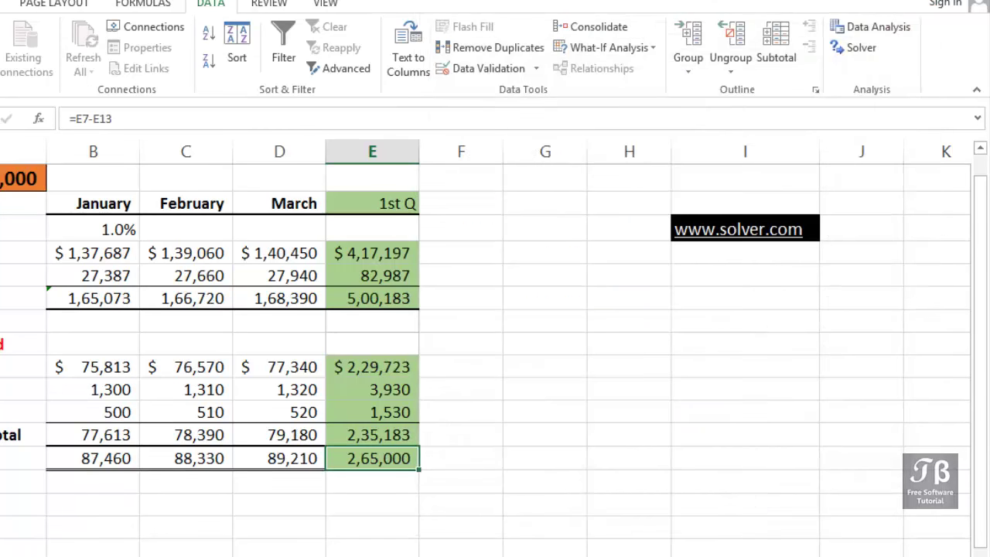
- Keep the Solver solution and tick Return to Solver Parameters Dialog
left_click(861, 47)
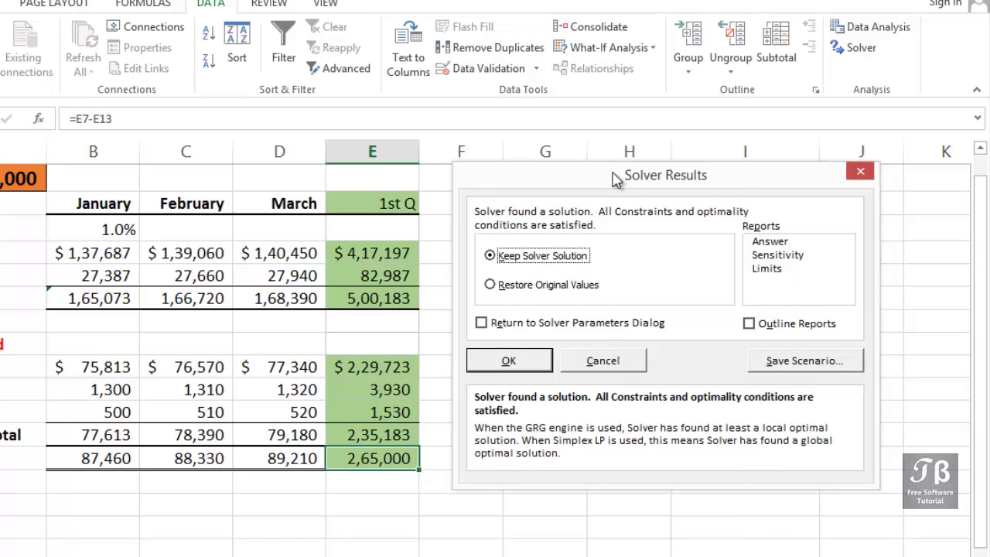
mouse_move(104, 259)
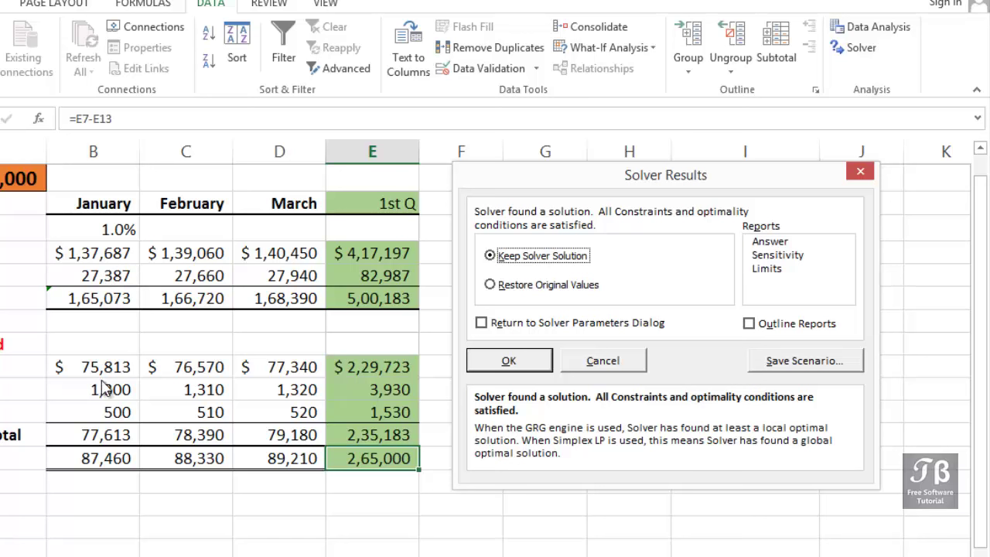
mouse_move(105, 379)
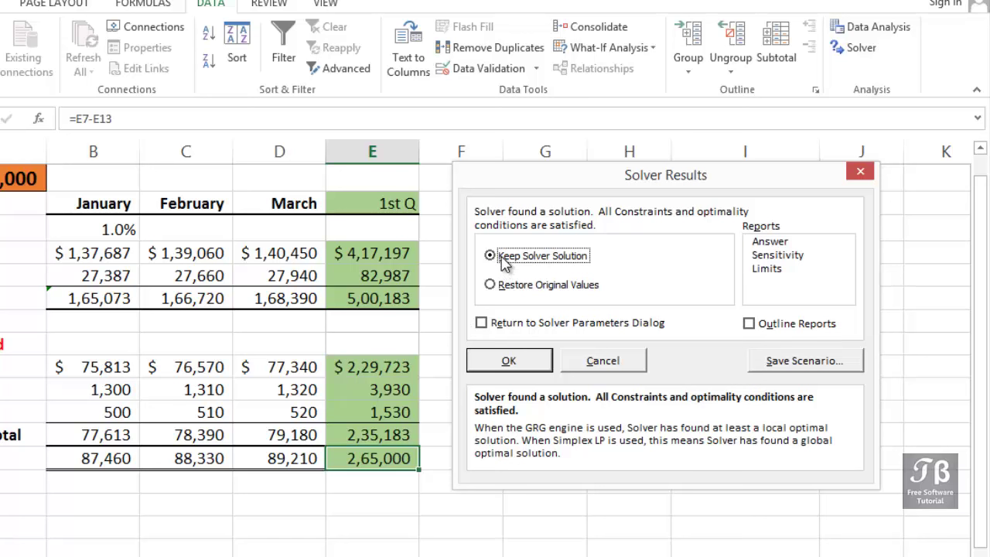
mouse_move(499, 290)
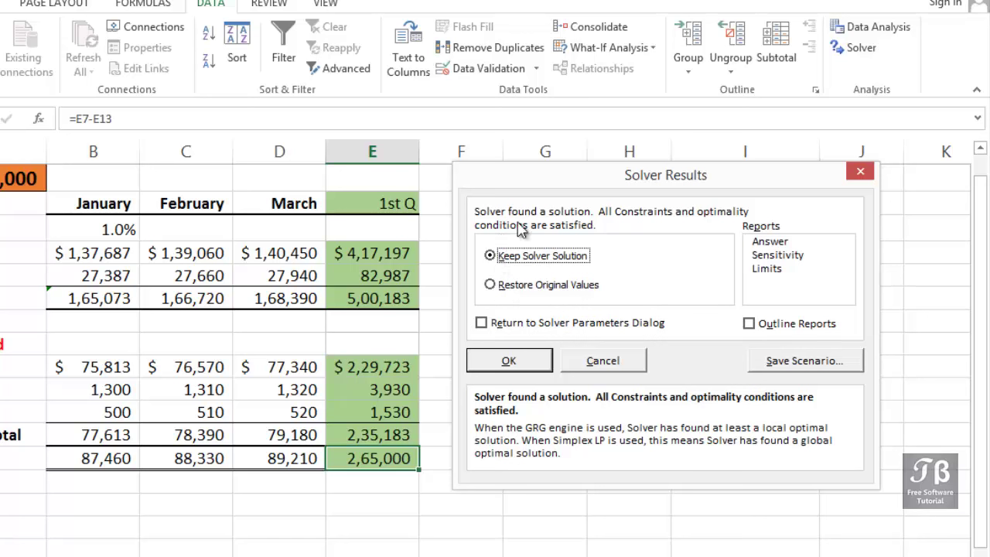
mouse_move(624, 237)
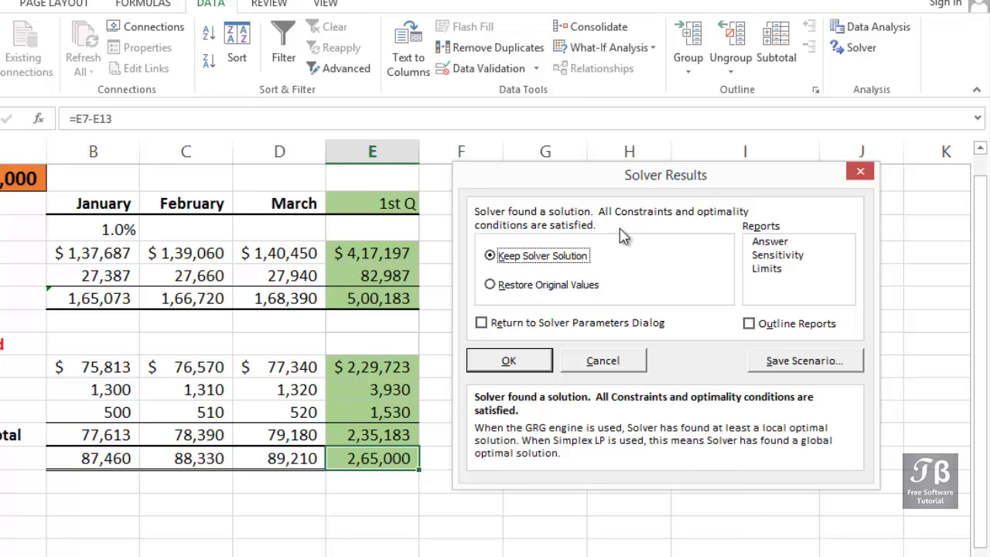
left_click(481, 322)
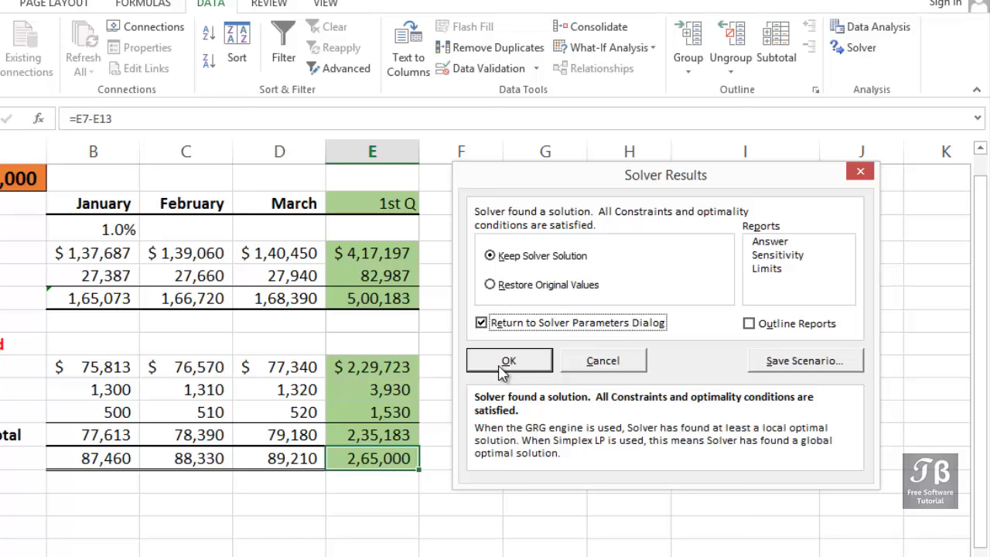
mouse_move(501, 300)
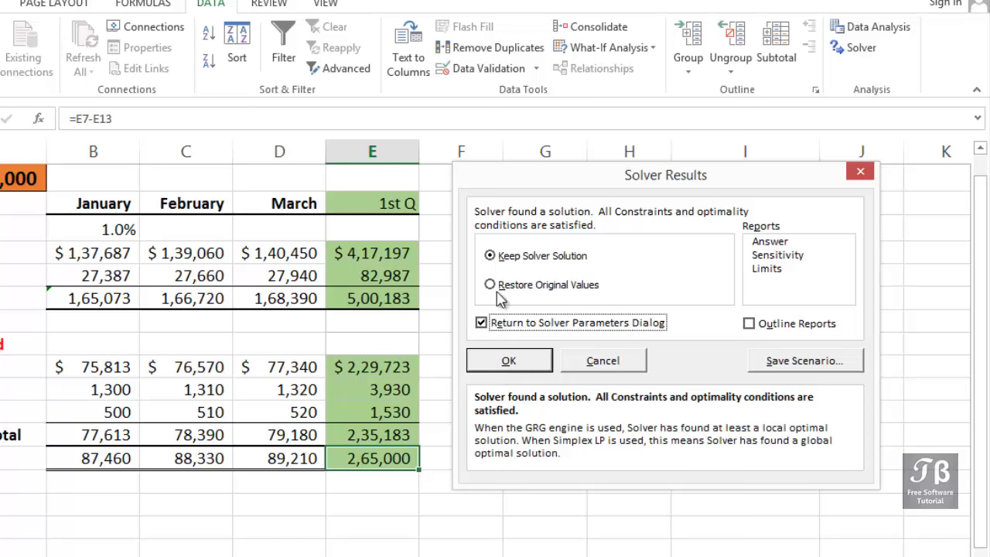
- Restore original values so E14 reverts to 2,58,760, back in Solver Parameters
left_click(490, 284)
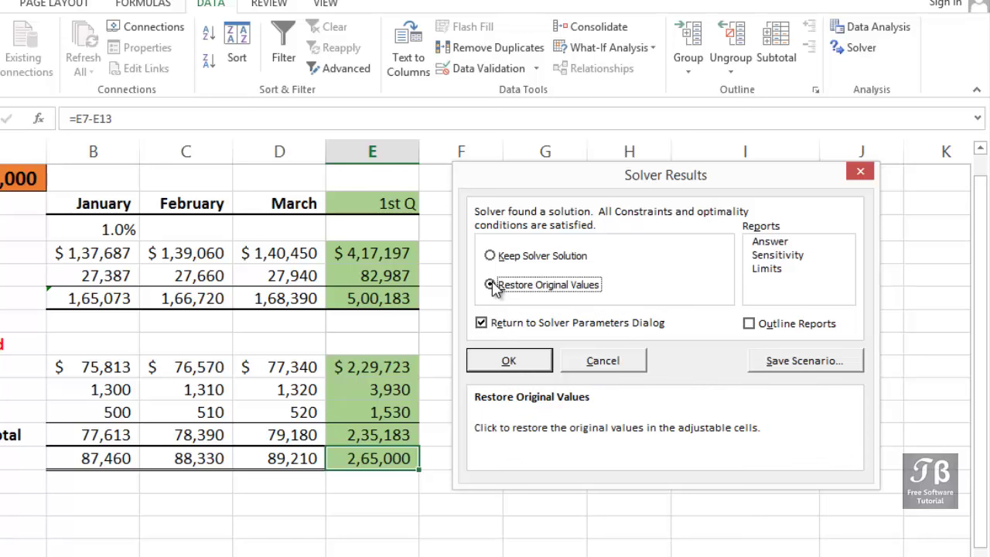
left_click(489, 284)
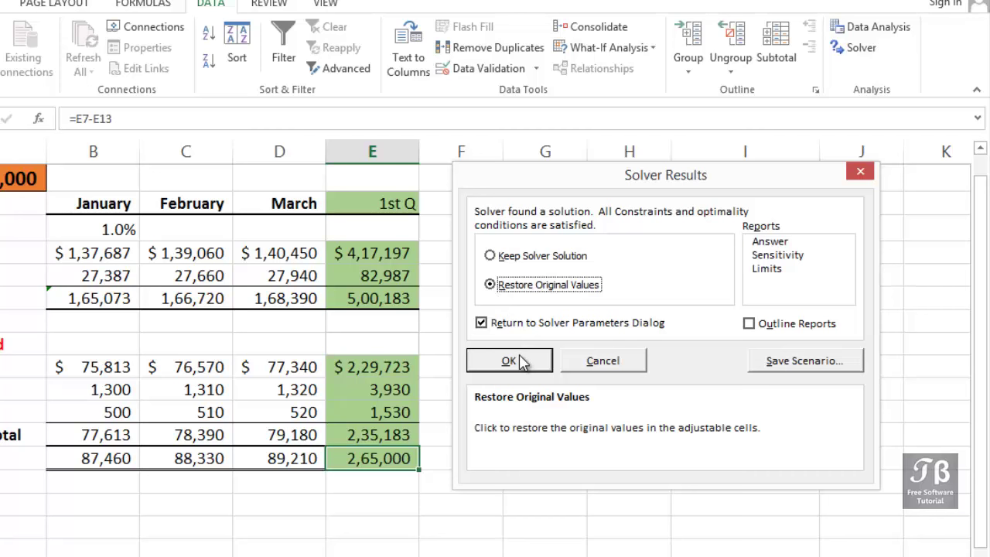
left_click(510, 359)
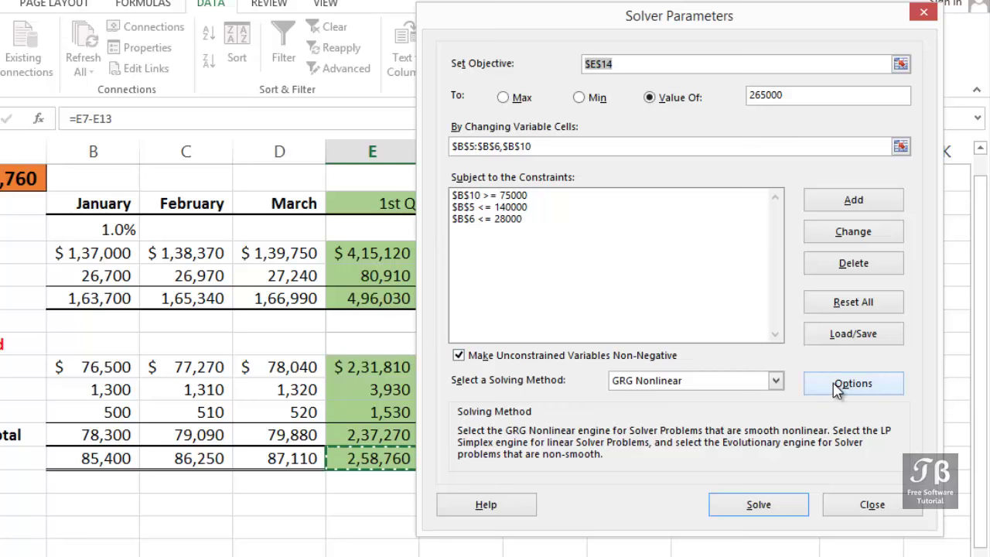
left_click(872, 505)
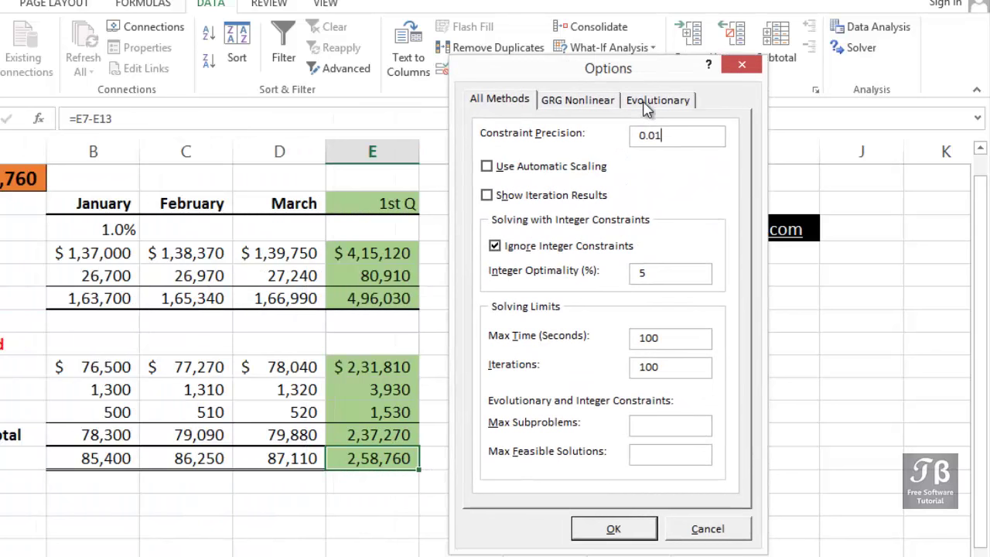
left_click(577, 100)
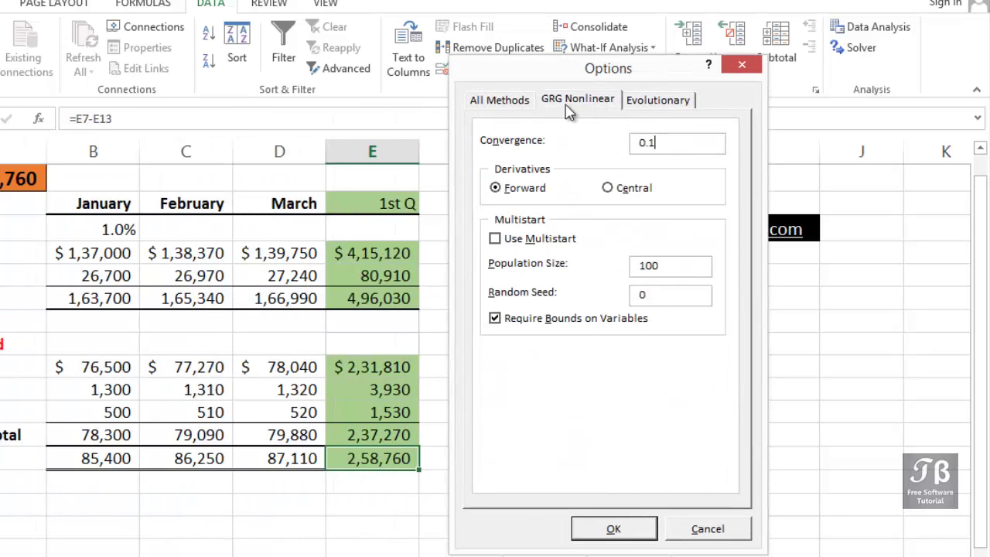
left_click(499, 99)
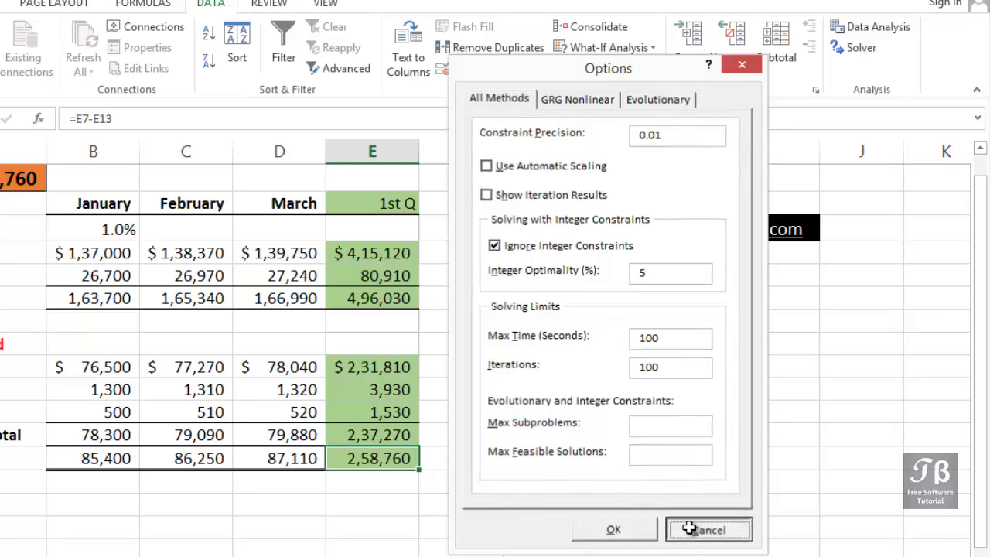
left_click(708, 529)
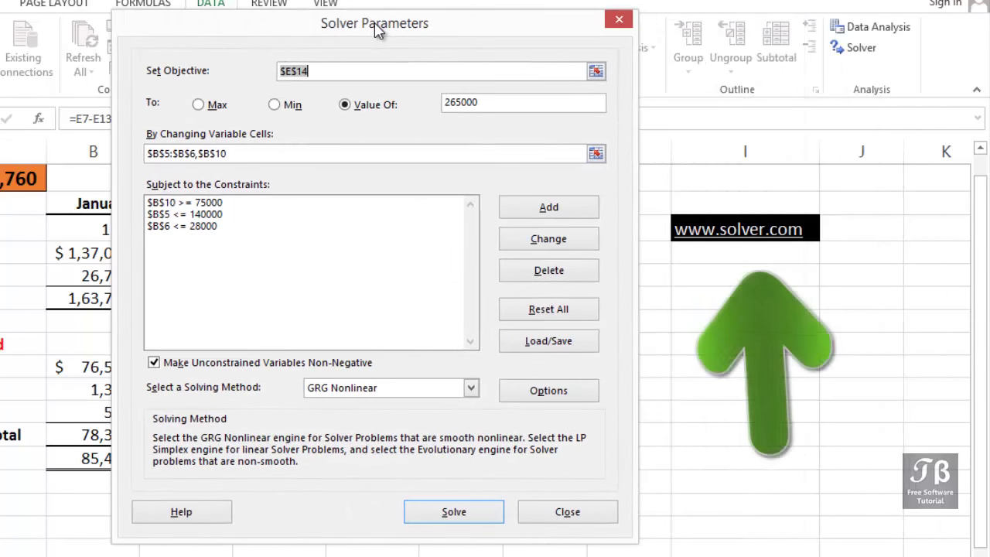
mouse_move(665, 277)
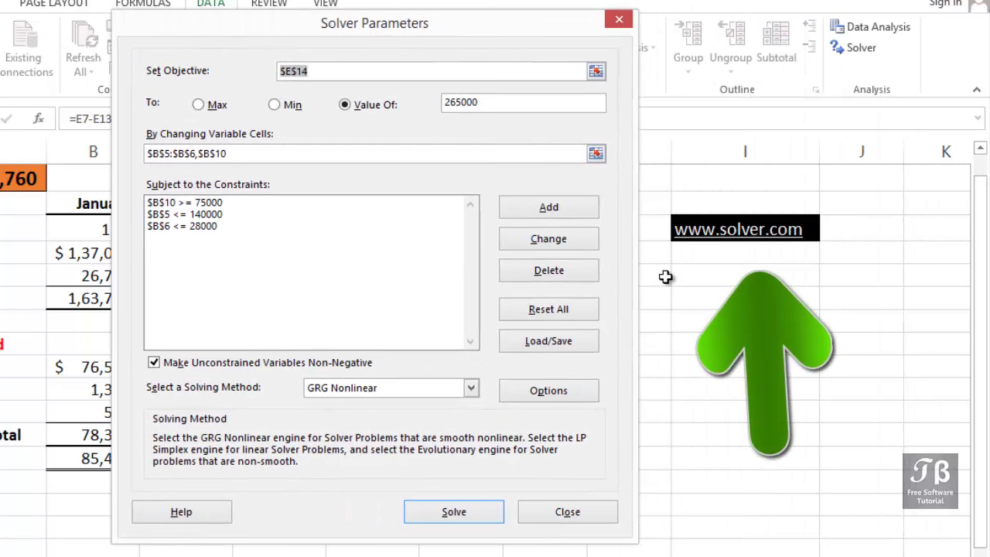
mouse_move(700, 199)
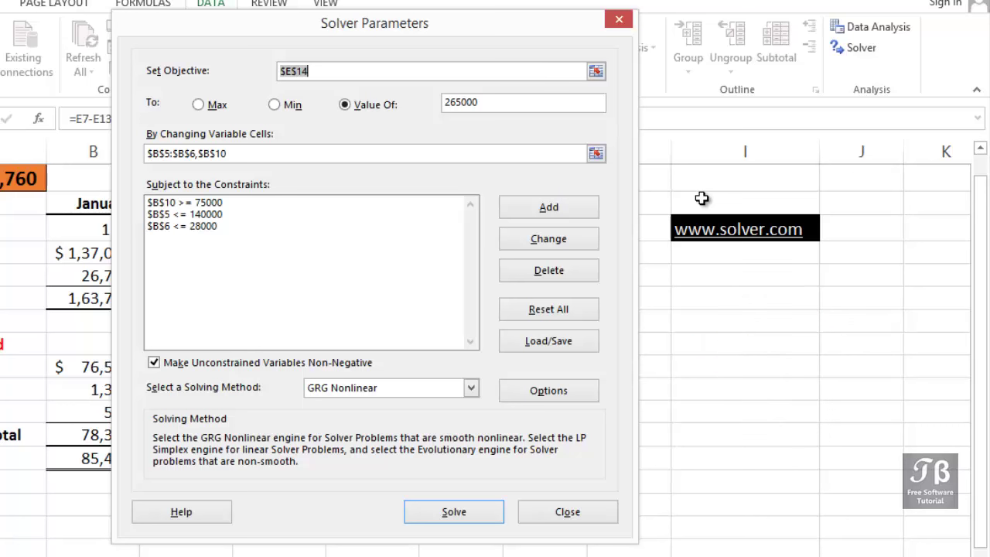
mouse_move(693, 198)
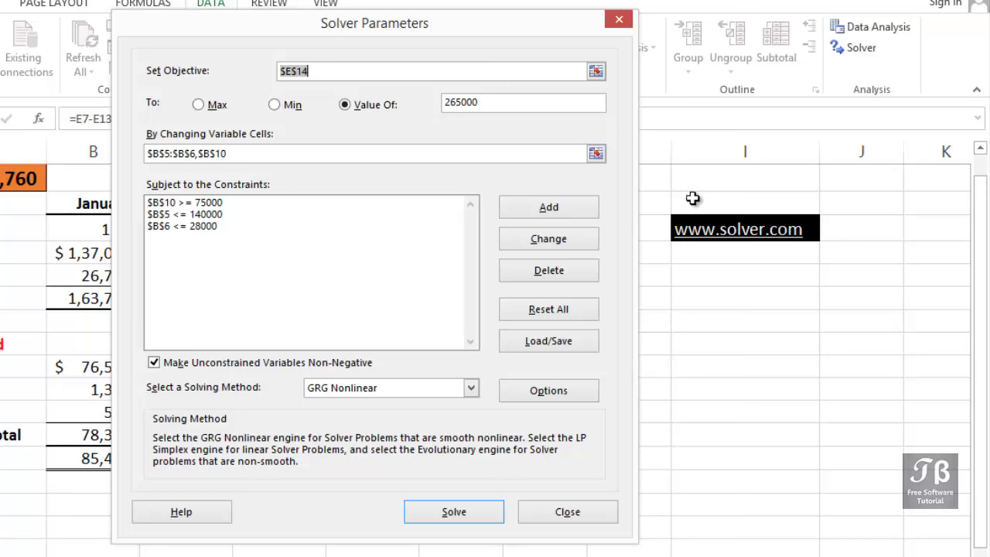